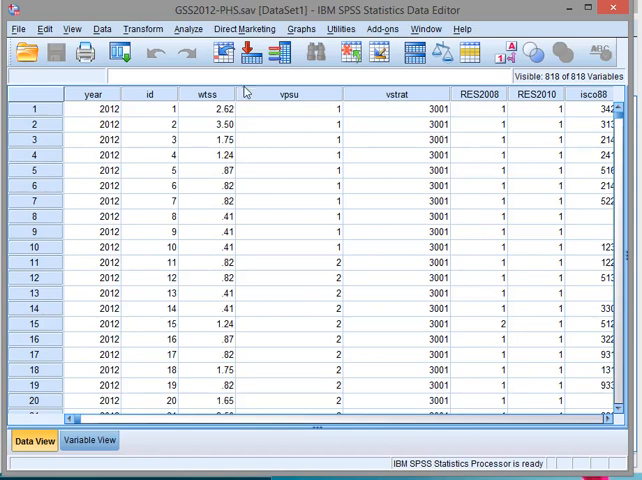
{"action": "mouse_move", "coordinate": [312, 160]}
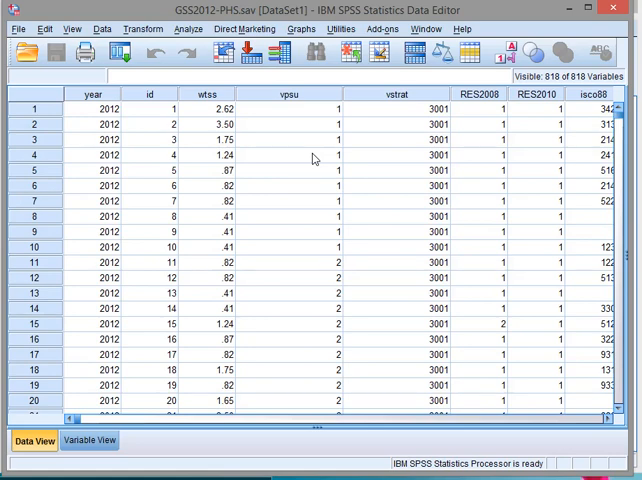
{"action": "mouse_move", "coordinate": [318, 100]}
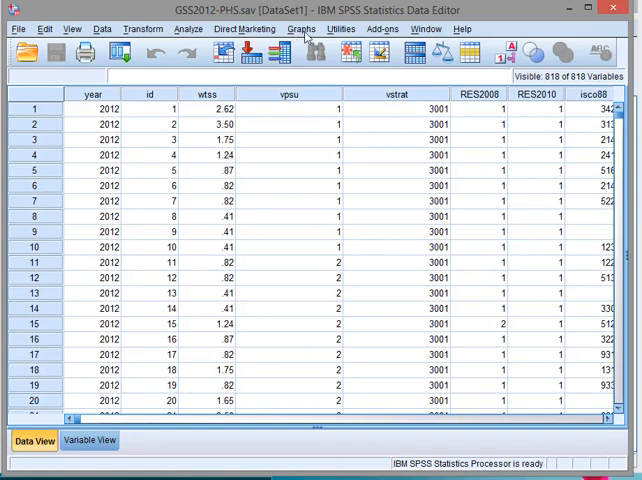
Step: Start a new chart via Graphs > Chart Builder and dismiss the measurement-level notice
{"action": "left_click", "coordinate": [300, 28]}
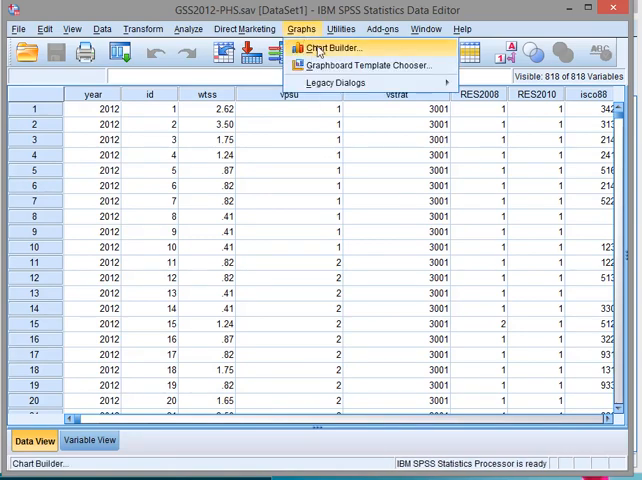
{"action": "left_click", "coordinate": [330, 48]}
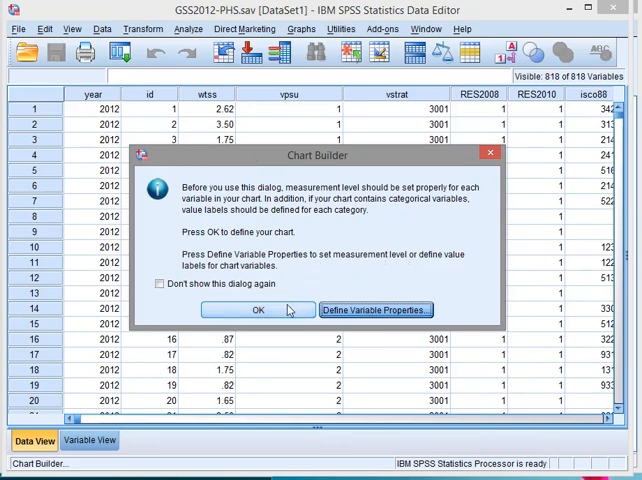
{"action": "left_click", "coordinate": [256, 310]}
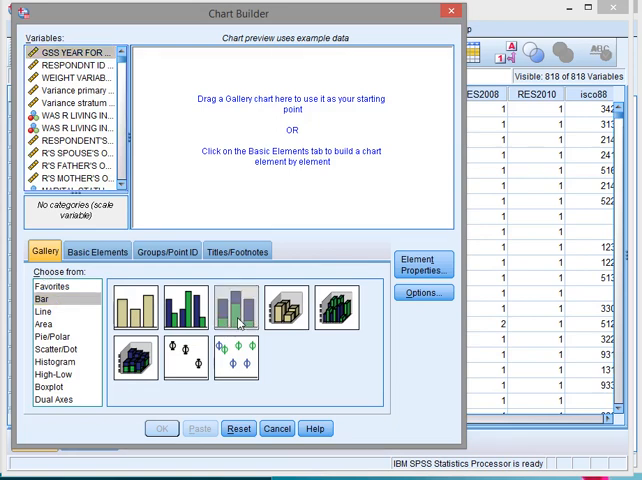
Step: Place the Stacked Bar template from the Bar gallery onto the preview canvas
{"action": "left_click_drag", "start_coordinate": [236, 308], "coordinate": [268, 130]}
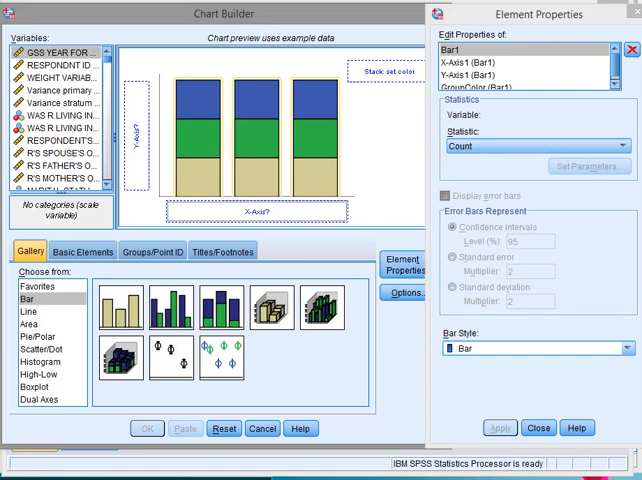
{"action": "mouse_move", "coordinate": [200, 218]}
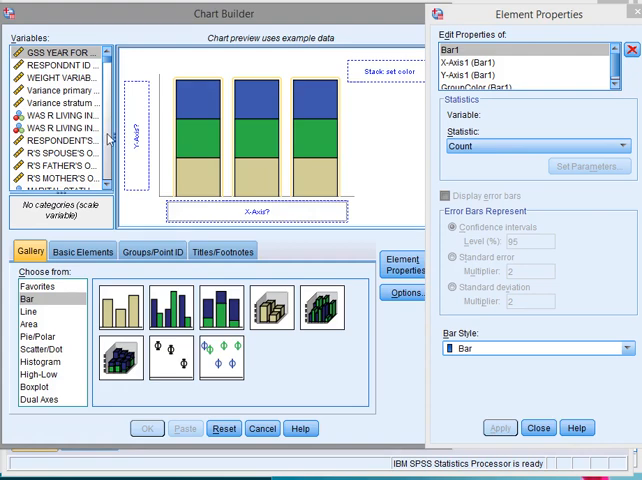
Step: Assign GENDER OF 1ST PERSON to the X-axis and KNOW WHAT ENGINEERS DO to the color stack
{"action": "scroll", "scroll_direction": "down", "scroll_amount": 3}
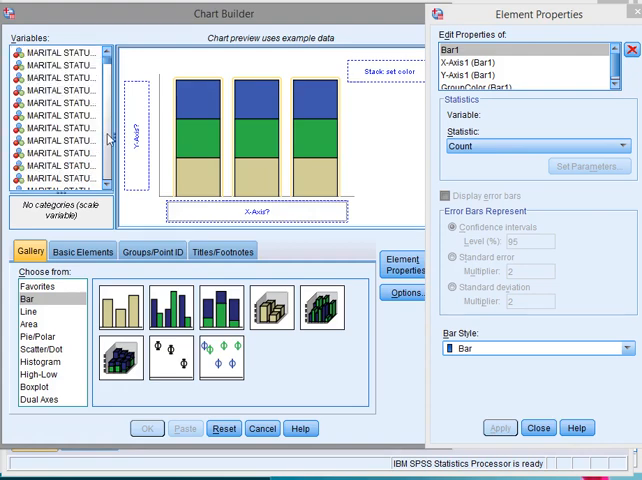
{"action": "scroll", "scroll_direction": "down", "scroll_amount": 3}
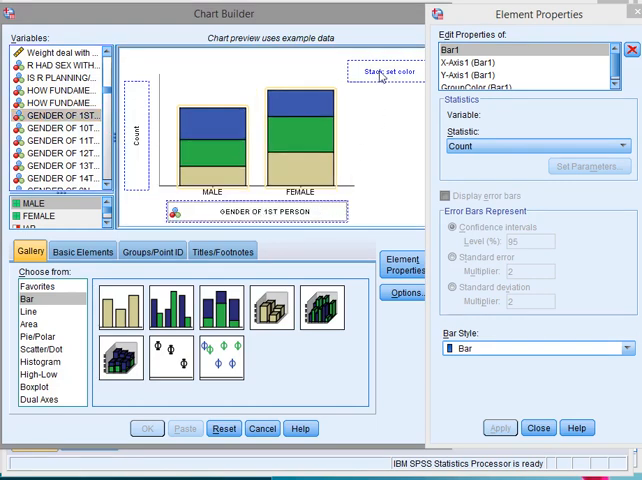
{"action": "mouse_move", "coordinate": [132, 120]}
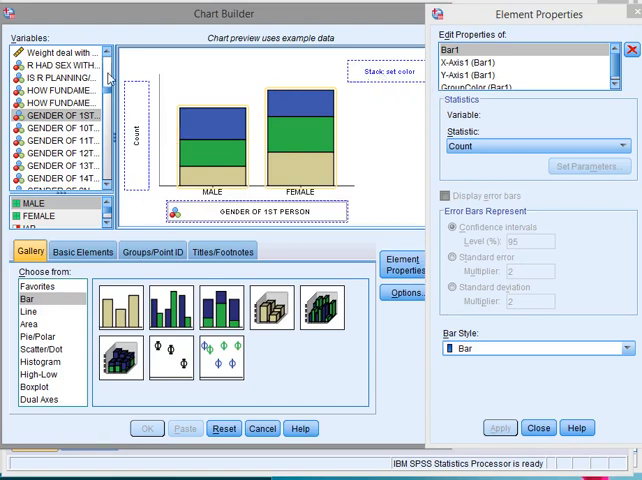
{"action": "scroll", "scroll_direction": "down", "scroll_amount": 3}
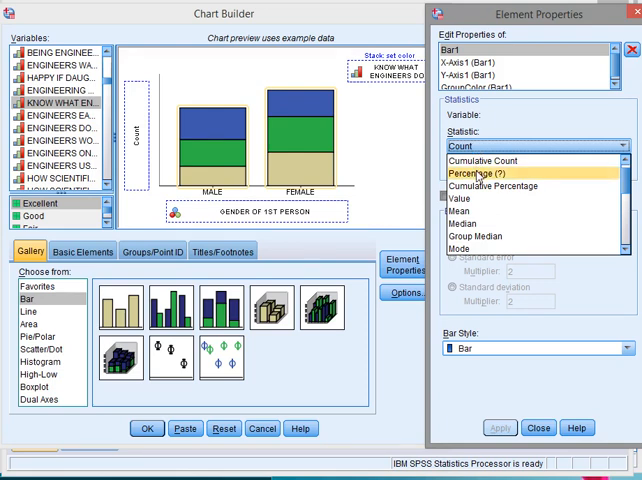
Step: Set the bar statistic to Percentage based on the total for each X-axis category
{"action": "left_click", "coordinate": [484, 176]}
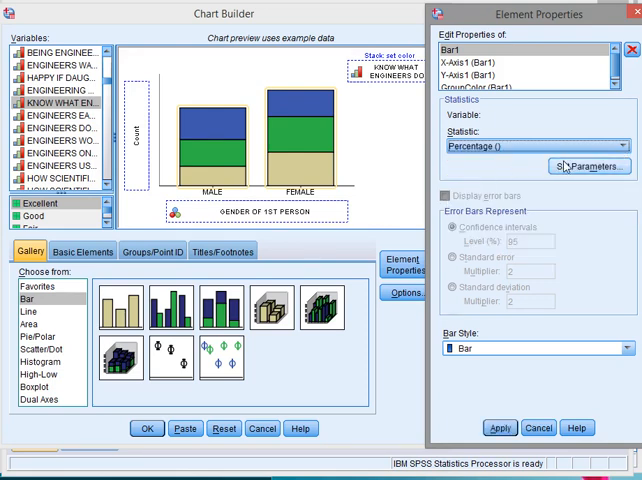
{"action": "left_click", "coordinate": [588, 166]}
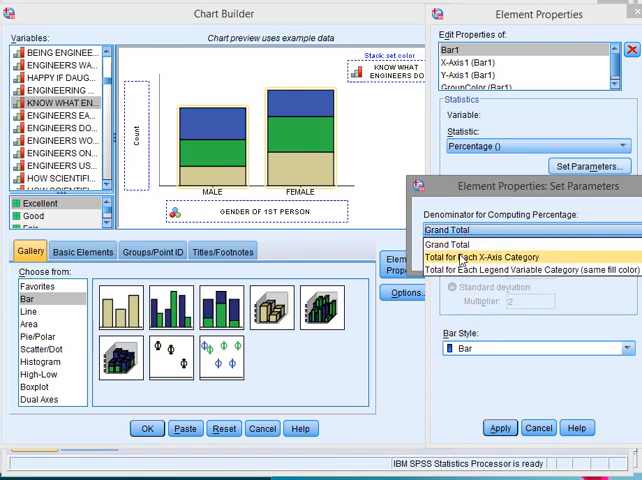
{"action": "left_click", "coordinate": [540, 228]}
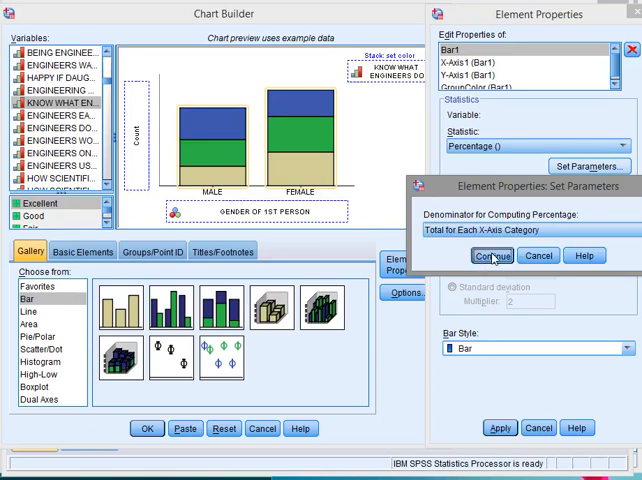
{"action": "left_click", "coordinate": [492, 256]}
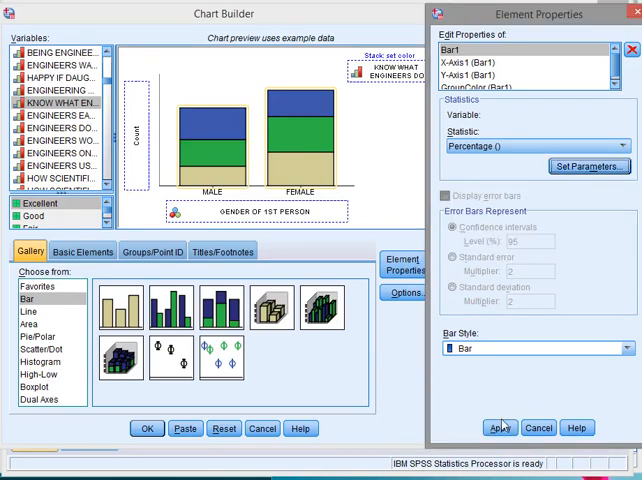
{"action": "left_click", "coordinate": [500, 428]}
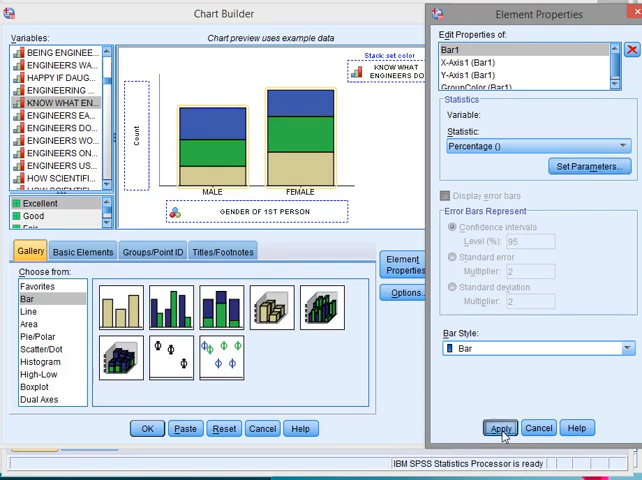
Step: Apply the percentage statistic, review the GroupColor category order, and reselect Bar1
{"action": "left_click", "coordinate": [500, 428]}
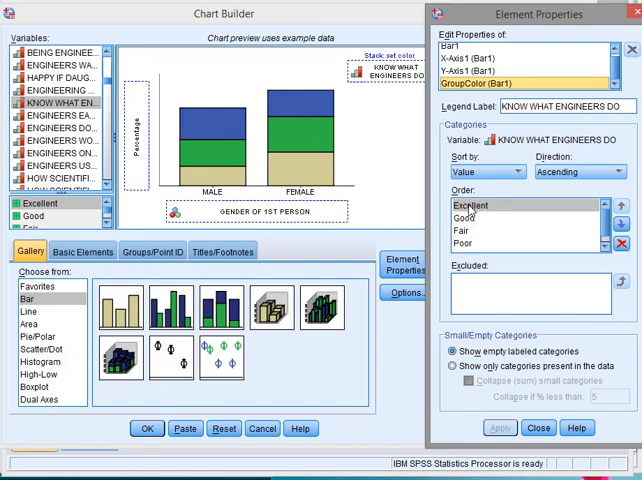
{"action": "left_click", "coordinate": [476, 204]}
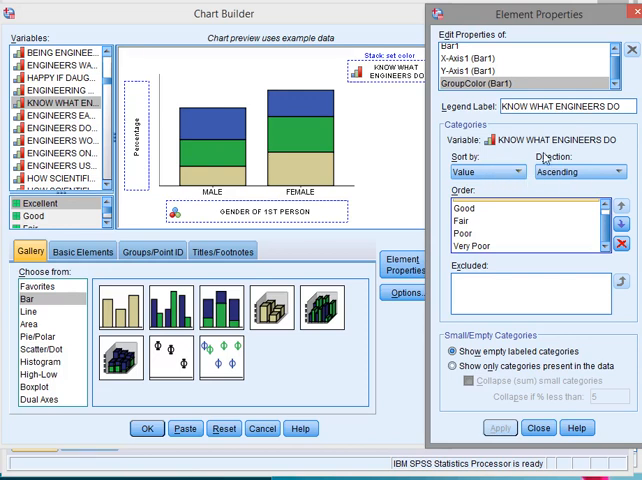
{"action": "left_click", "coordinate": [500, 64]}
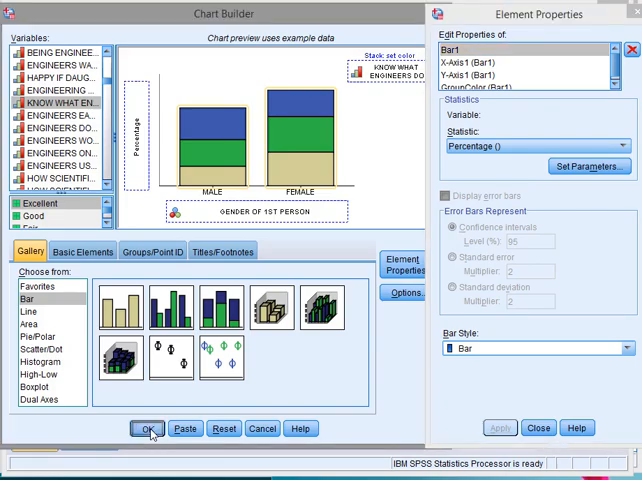
Step: Generate the percentage stacked bar chart in the Output Viewer
{"action": "left_click", "coordinate": [148, 428]}
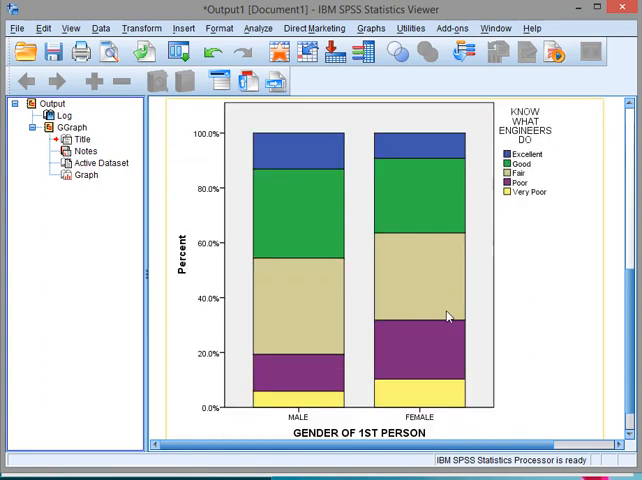
{"action": "mouse_move", "coordinate": [448, 318]}
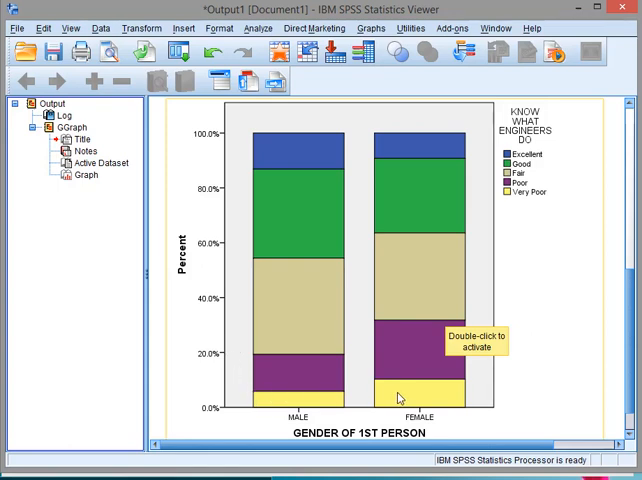
{"action": "mouse_move", "coordinate": [224, 278]}
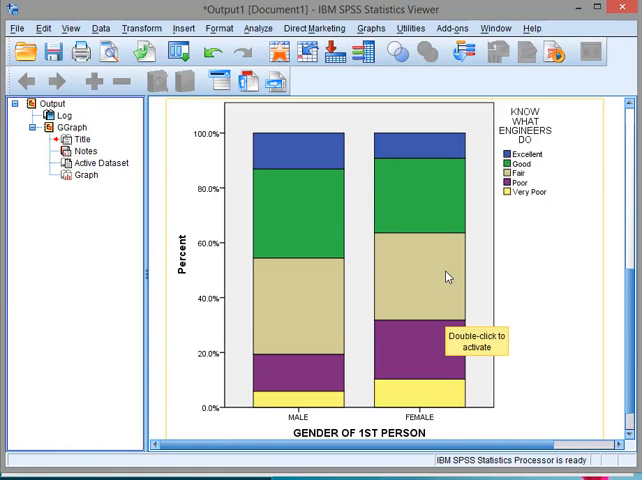
{"action": "mouse_move", "coordinate": [292, 404]}
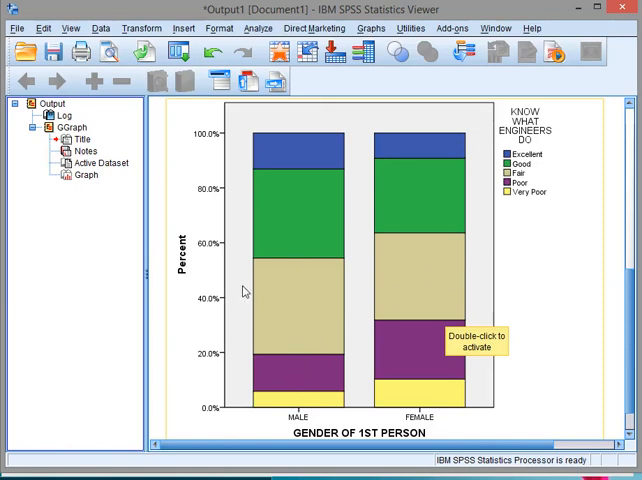
{"action": "mouse_move", "coordinate": [268, 284]}
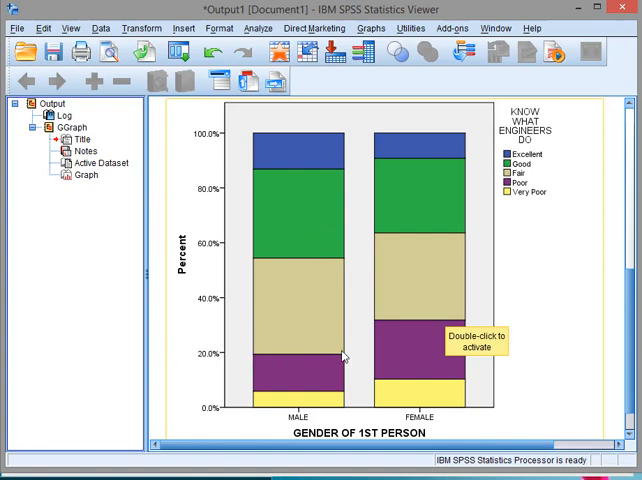
{"action": "mouse_move", "coordinate": [322, 224]}
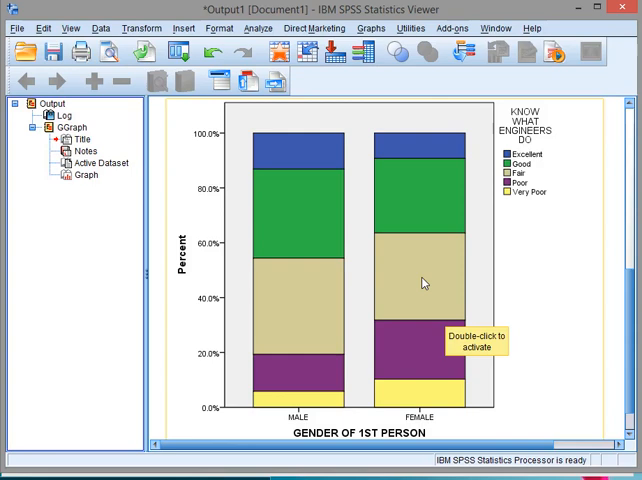
{"action": "mouse_move", "coordinate": [408, 332]}
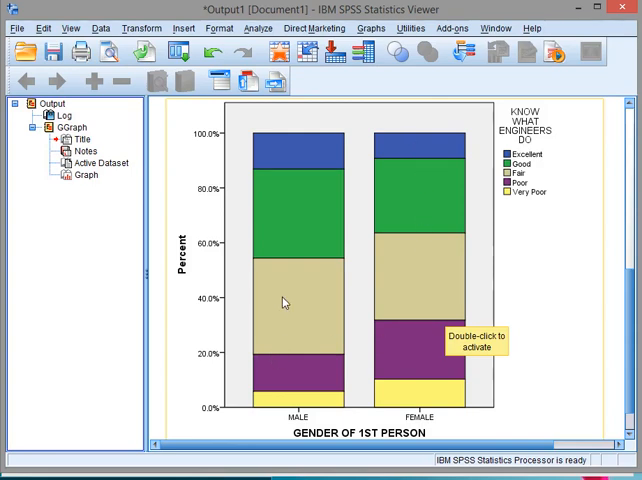
{"action": "mouse_move", "coordinate": [228, 360]}
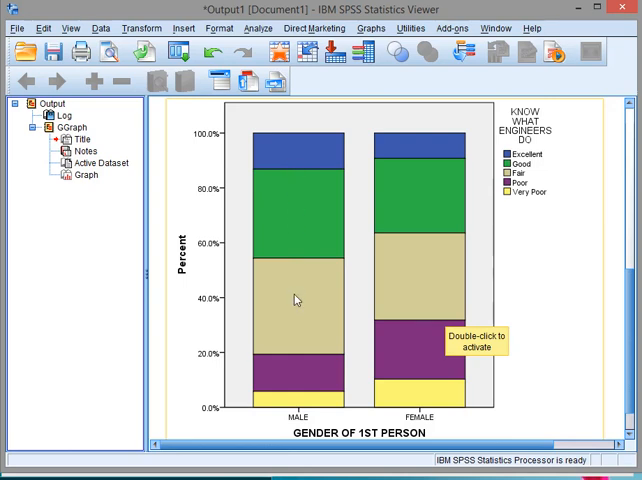
{"action": "mouse_move", "coordinate": [430, 270]}
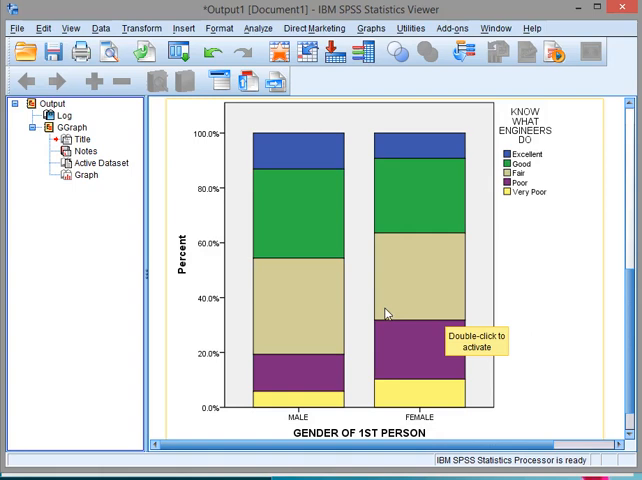
{"action": "mouse_move", "coordinate": [354, 328]}
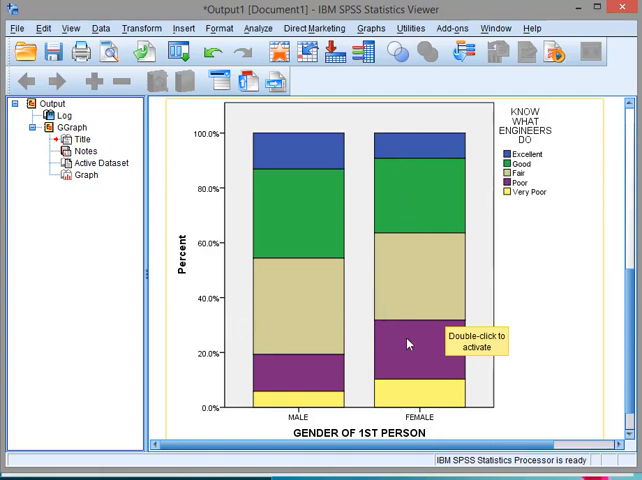
{"action": "mouse_move", "coordinate": [416, 288]}
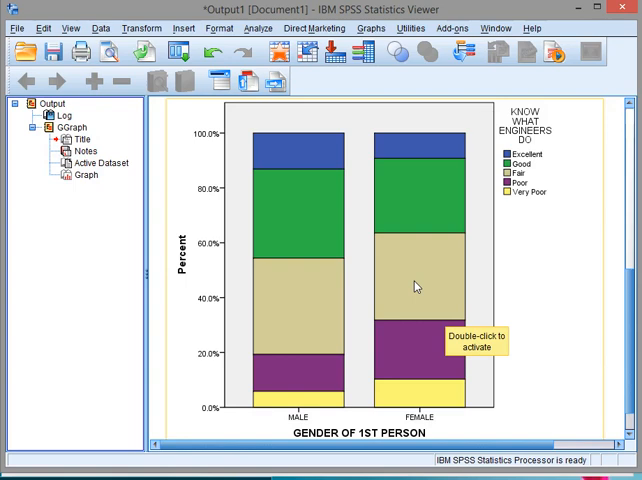